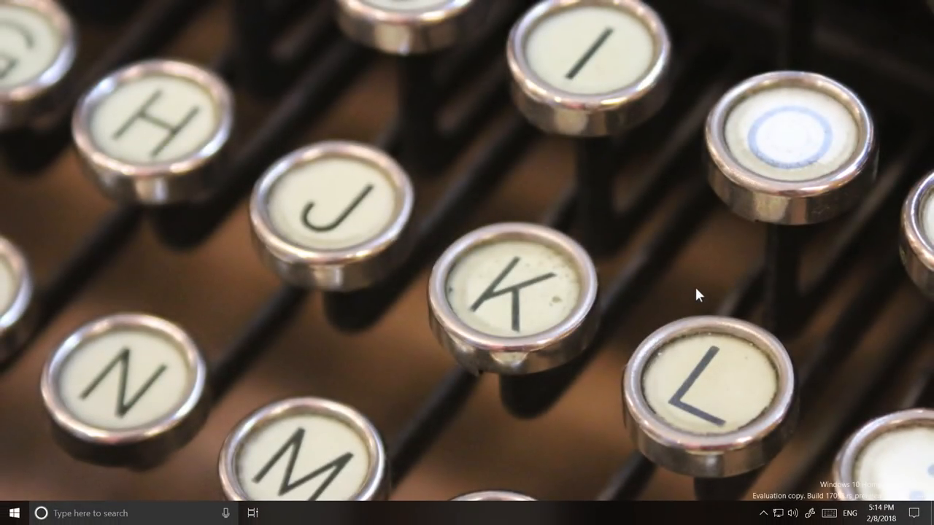
{"action": "mouse_move", "coordinate": [659, 270]}
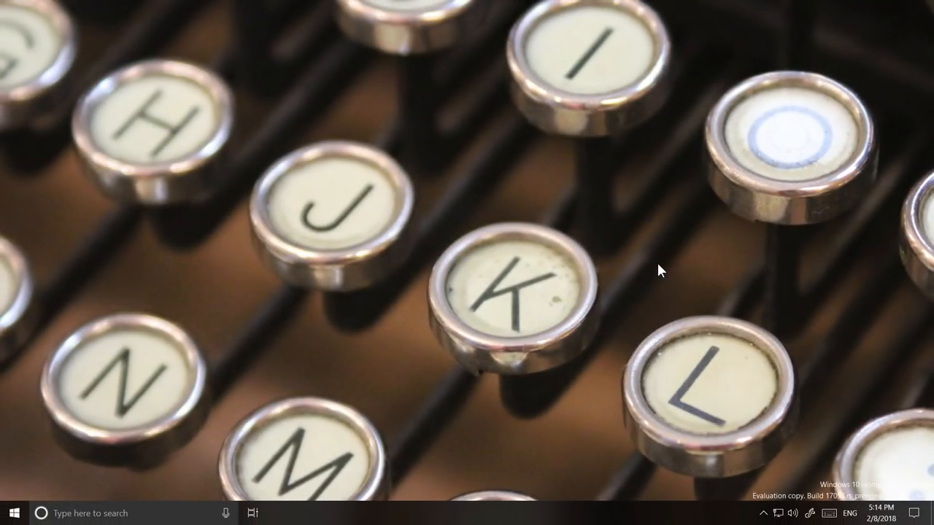
Step: Launch Minecraft from the desktop shortcut so its Mojang loading screen appears
{"action": "left_click", "coordinate": [12, 514]}
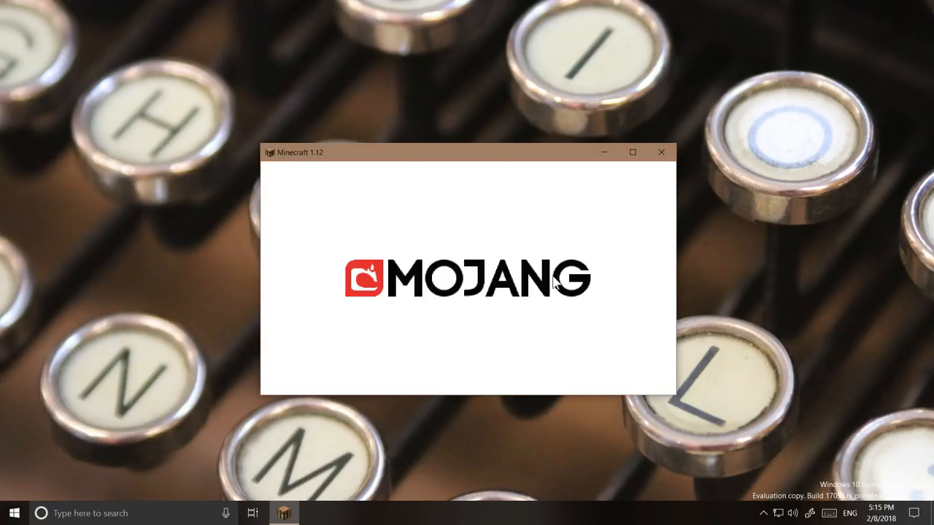
{"action": "mouse_move", "coordinate": [796, 76]}
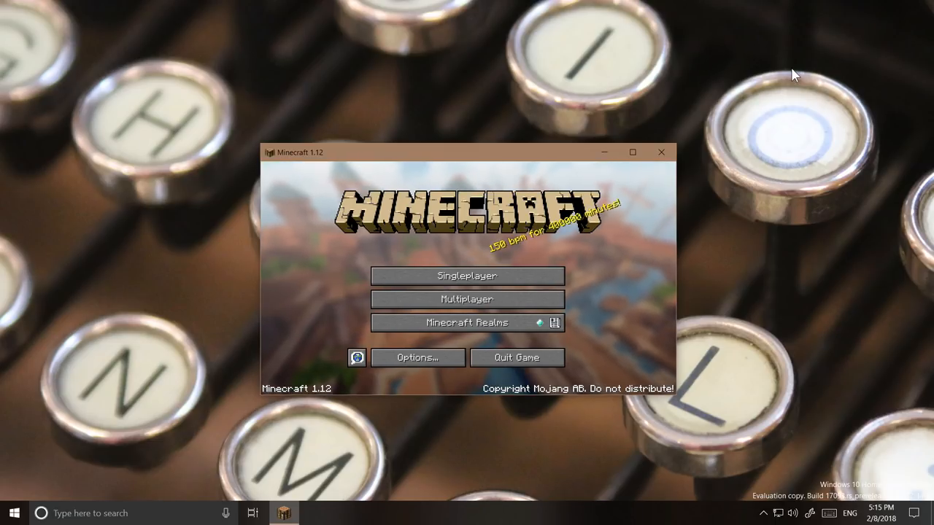
Step: Join the Minecraft Server from the Multiplayer server list
{"action": "left_click", "coordinate": [467, 299]}
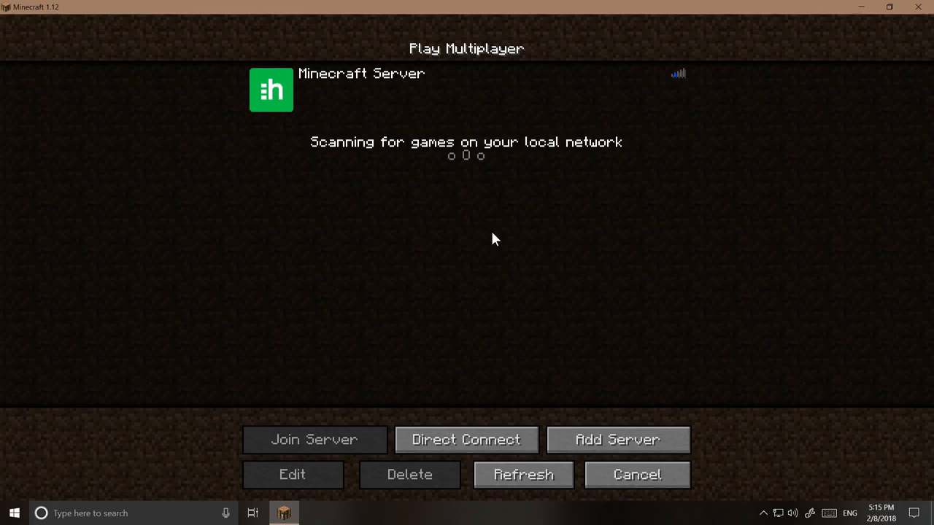
{"action": "left_click", "coordinate": [314, 440]}
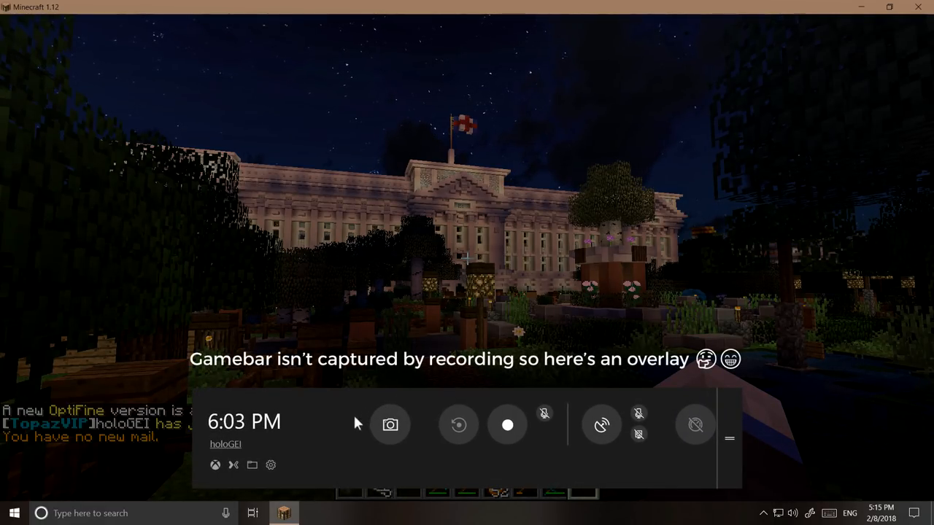
{"action": "mouse_move", "coordinate": [725, 411]}
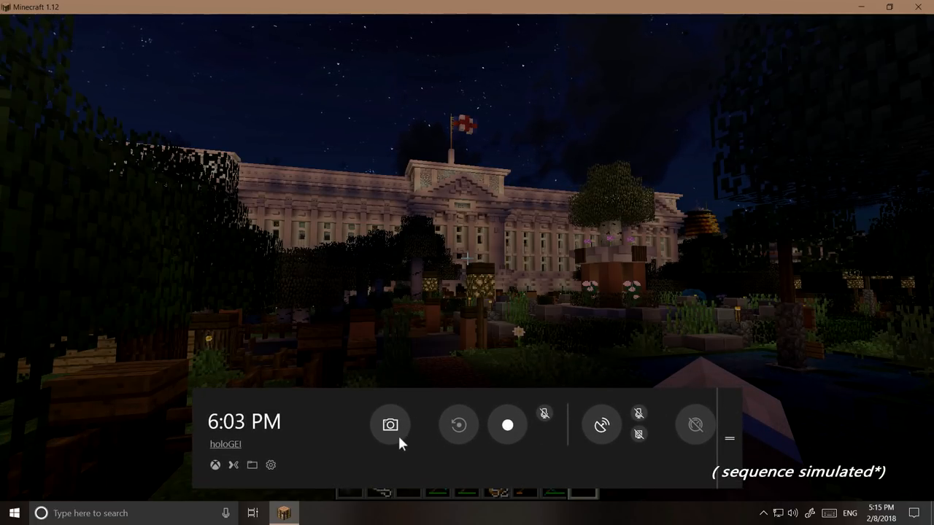
{"action": "mouse_move", "coordinate": [701, 466]}
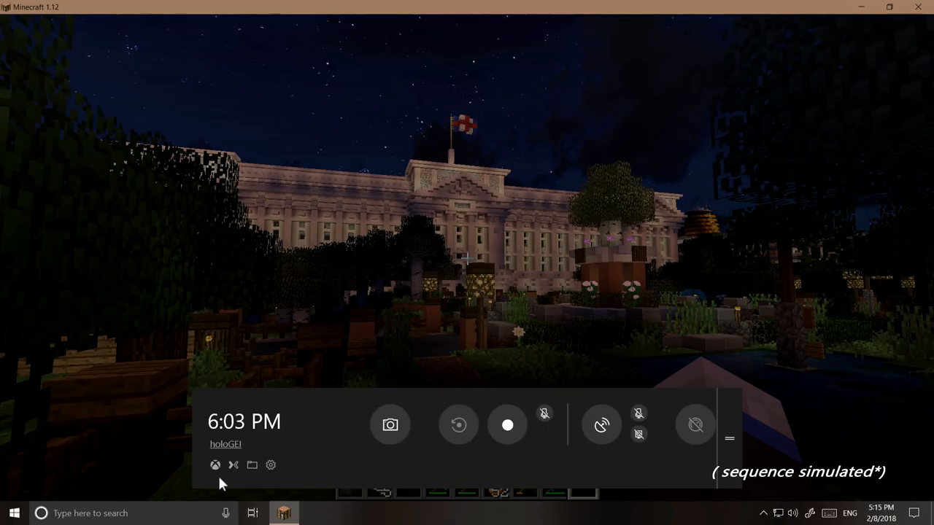
{"action": "mouse_move", "coordinate": [269, 487]}
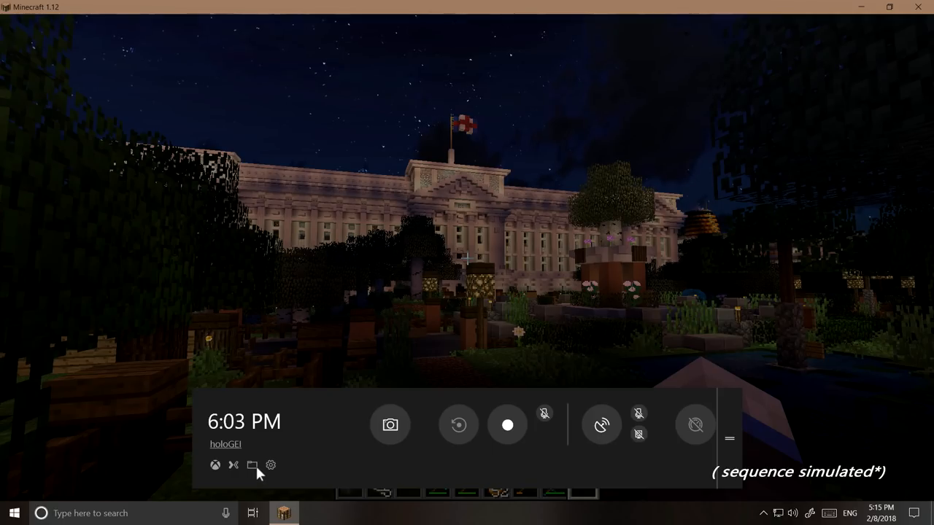
Step: View the empty Captures folder from the Game Bar overlay and close it
{"action": "left_click", "coordinate": [251, 464]}
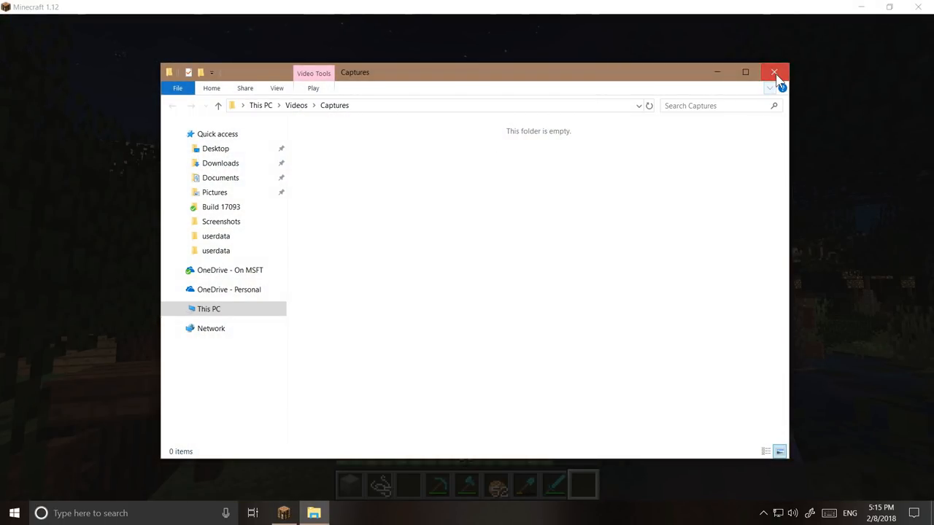
{"action": "left_click", "coordinate": [772, 71]}
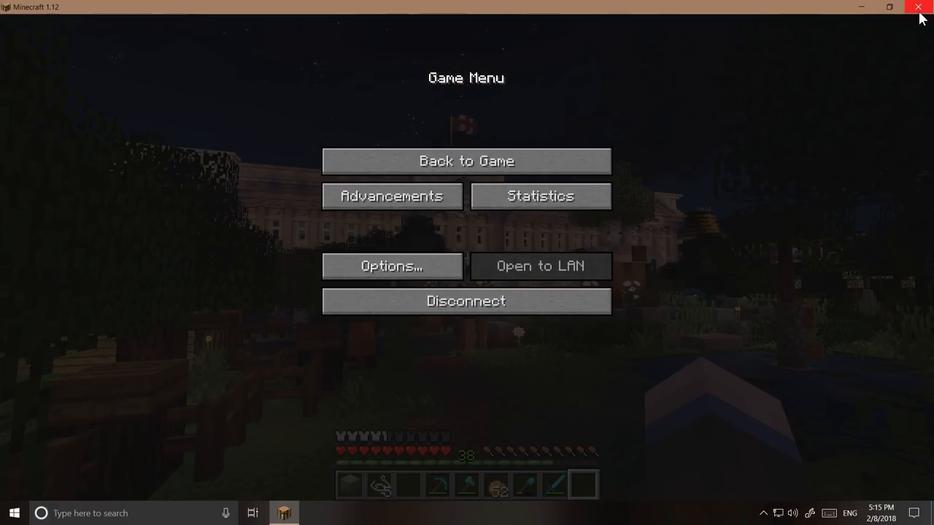
{"action": "left_click", "coordinate": [918, 6]}
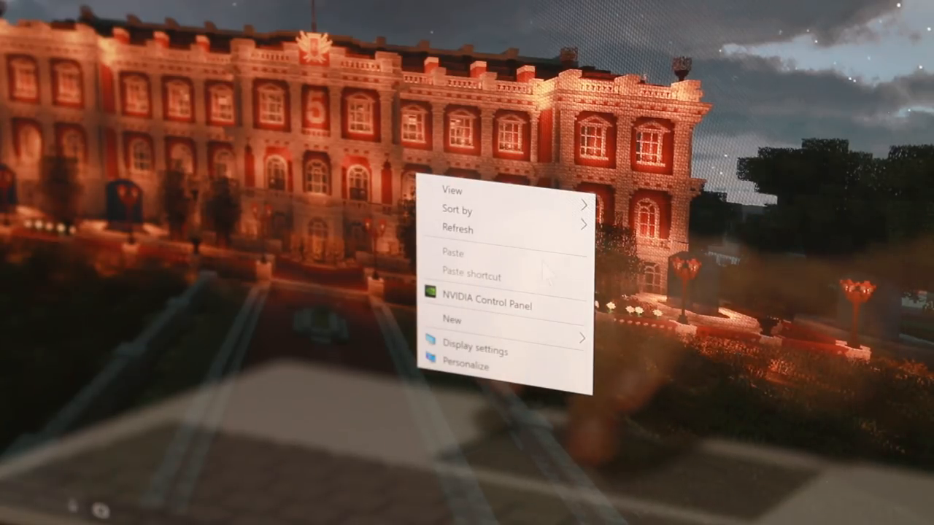
Step: Choose Integrated graphics as the preferred processor in NVIDIA Control Panel's Program Settings
{"action": "left_click", "coordinate": [485, 302]}
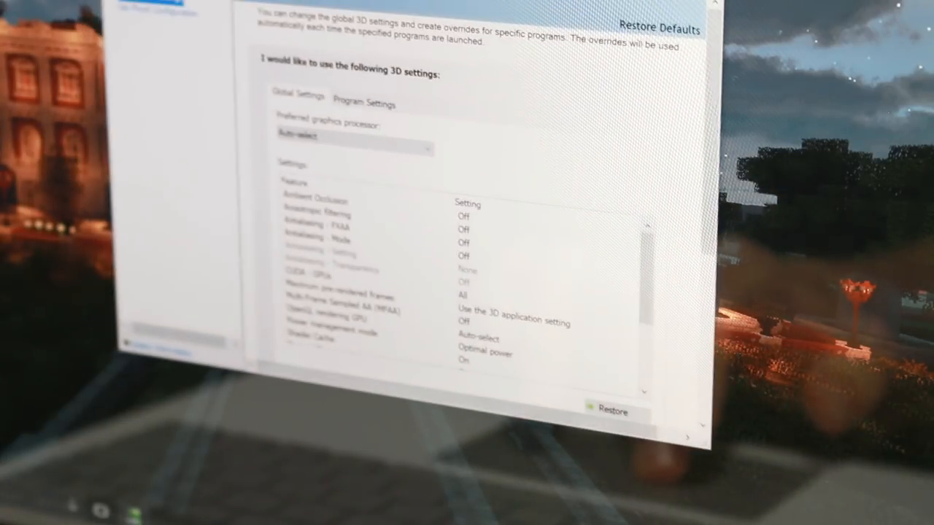
{"action": "left_click", "coordinate": [368, 106]}
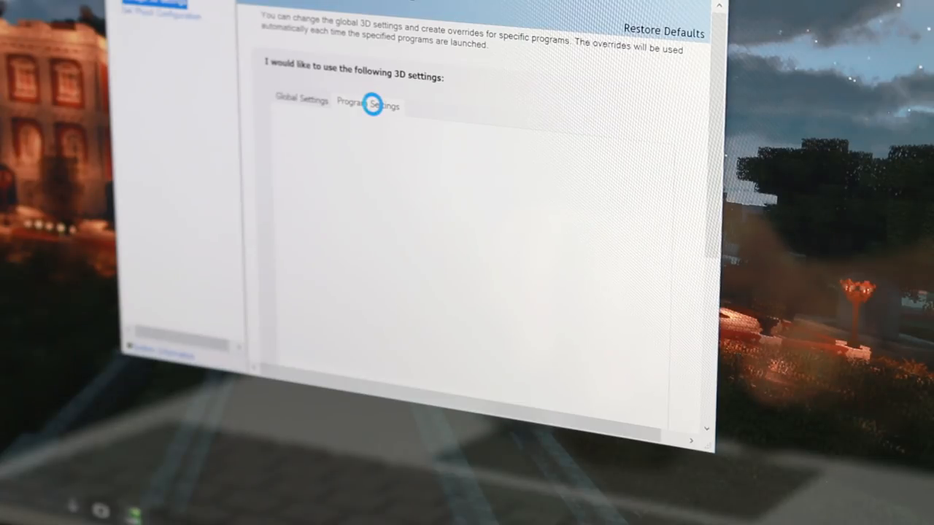
{"action": "left_click", "coordinate": [375, 105]}
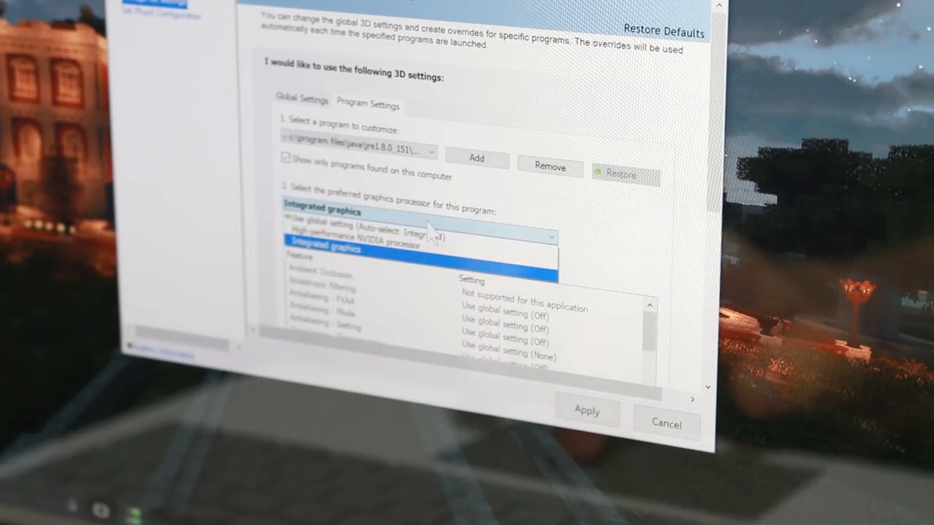
{"action": "left_click", "coordinate": [373, 234]}
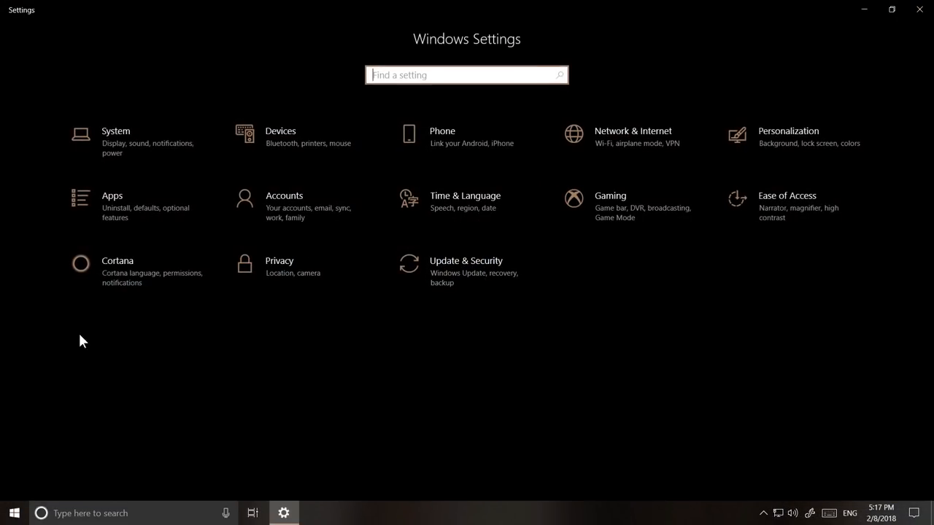
Step: Go to Windows Display settings and its Advanced graphics settings page
{"action": "left_click", "coordinate": [115, 136]}
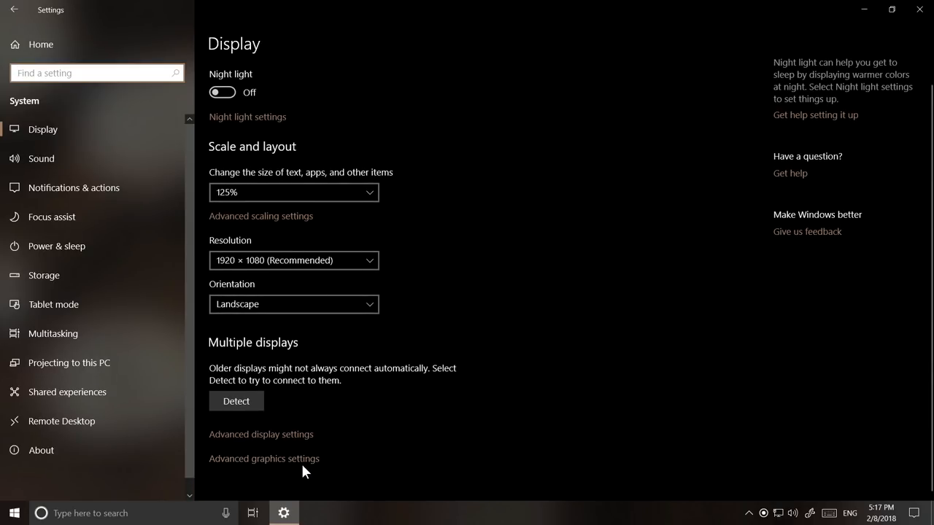
{"action": "left_click", "coordinate": [262, 458]}
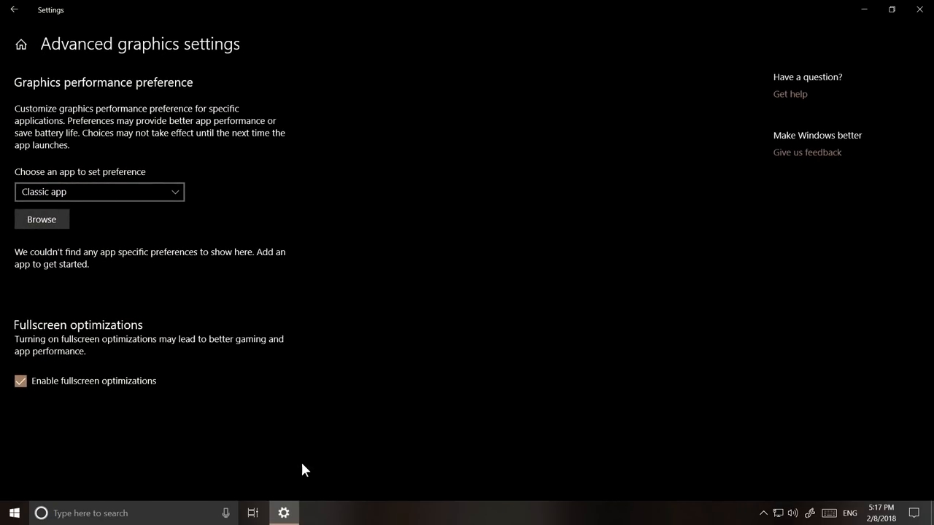
{"action": "mouse_move", "coordinate": [542, 298]}
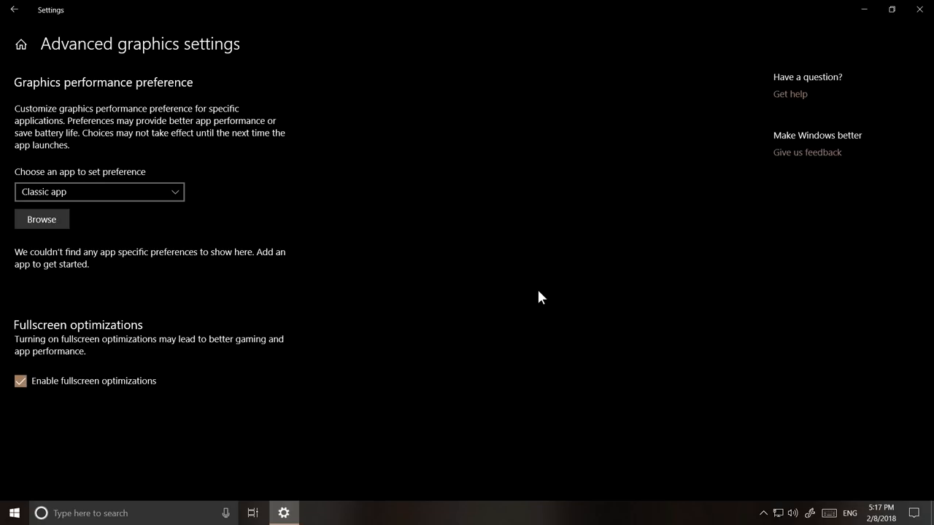
Step: Add Minecraft as a Universal app to the graphics preference list and review its GPU options
{"action": "left_click", "coordinate": [99, 193]}
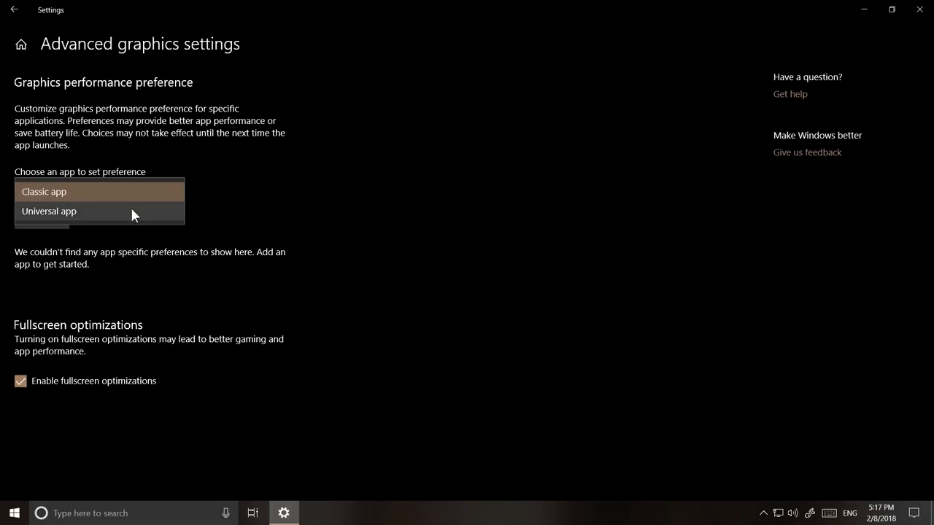
{"action": "left_click", "coordinate": [49, 212]}
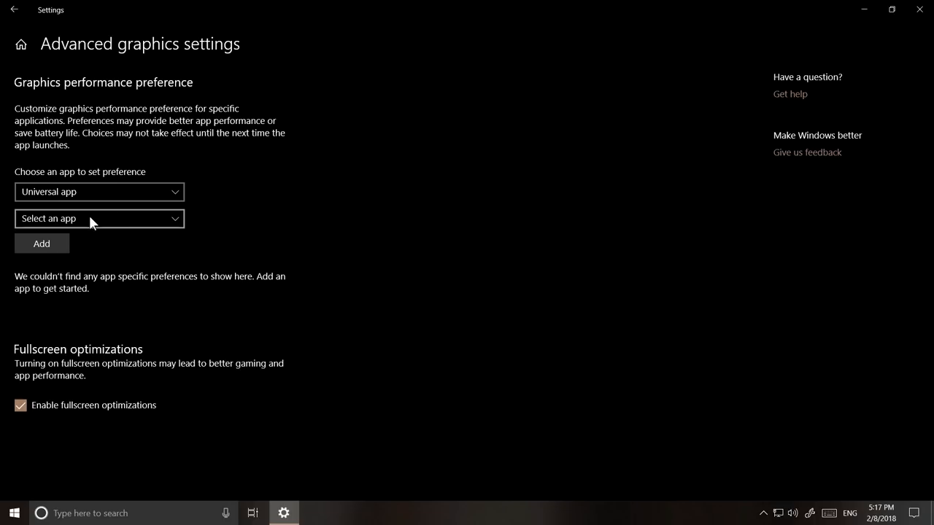
{"action": "left_click", "coordinate": [99, 219]}
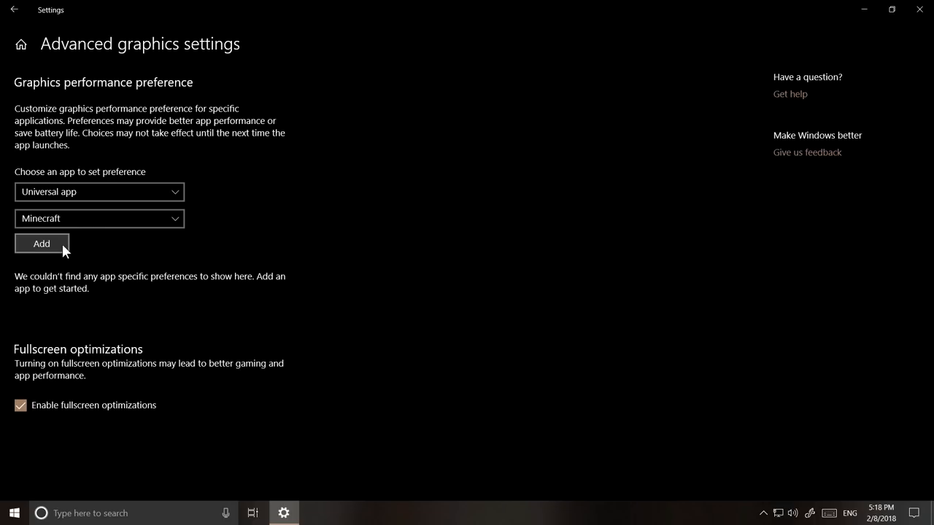
{"action": "left_click", "coordinate": [41, 244]}
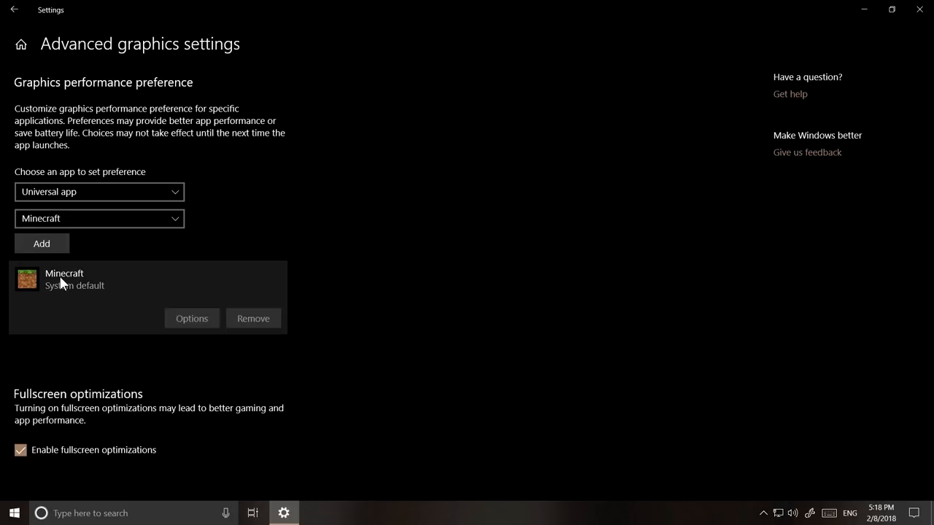
{"action": "left_click", "coordinate": [193, 318]}
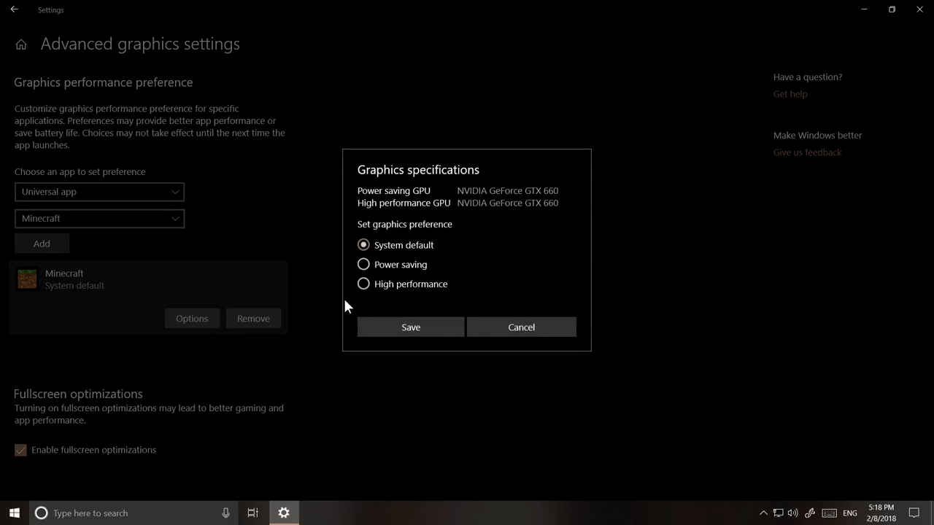
{"action": "left_click", "coordinate": [362, 283]}
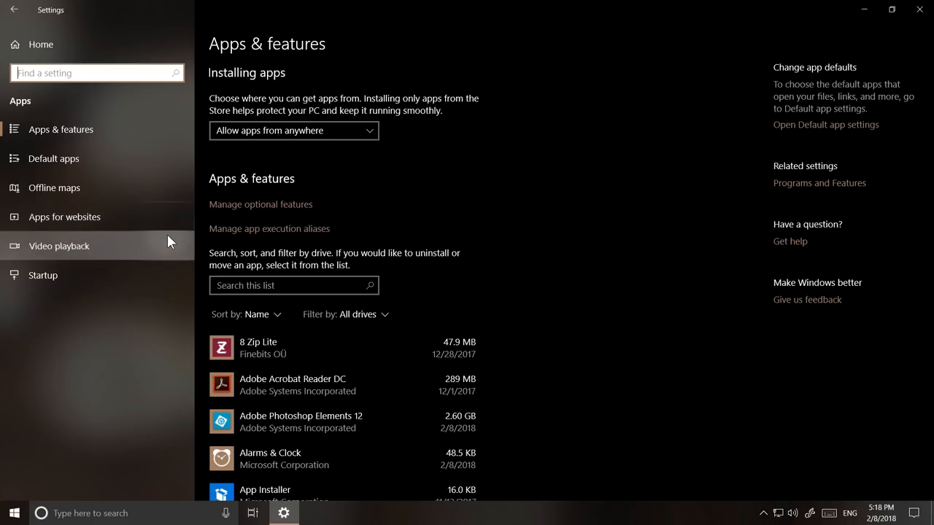
Step: View the Video playback page's Stream HDR video option and return to Settings home
{"action": "left_click", "coordinate": [59, 246]}
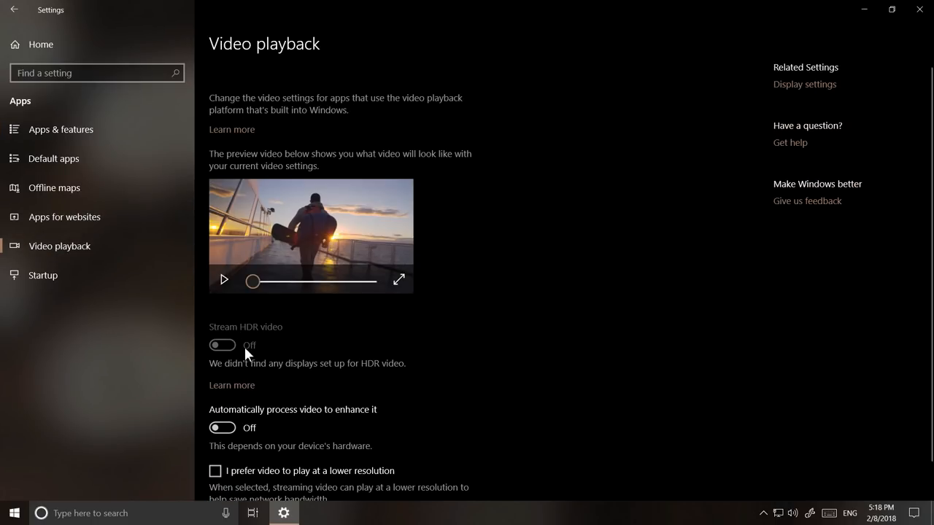
{"action": "mouse_move", "coordinate": [319, 375]}
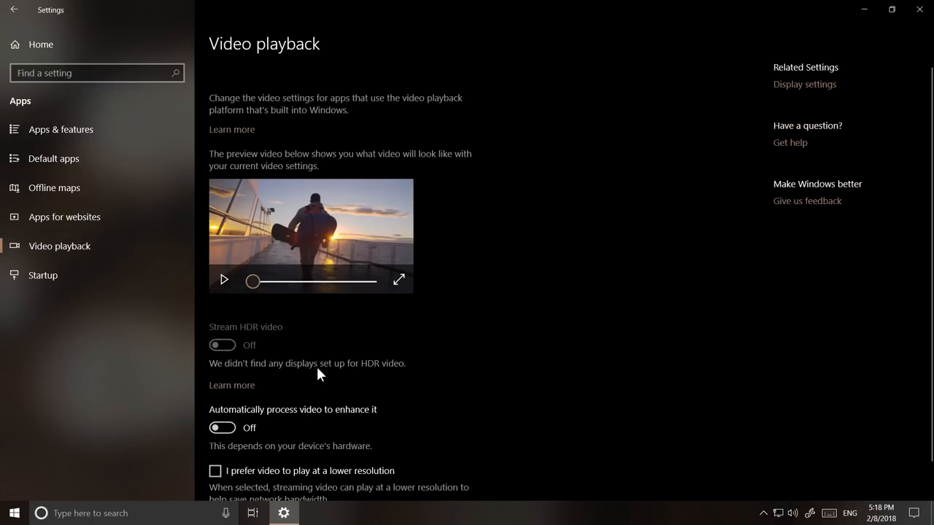
{"action": "mouse_move", "coordinate": [417, 377]}
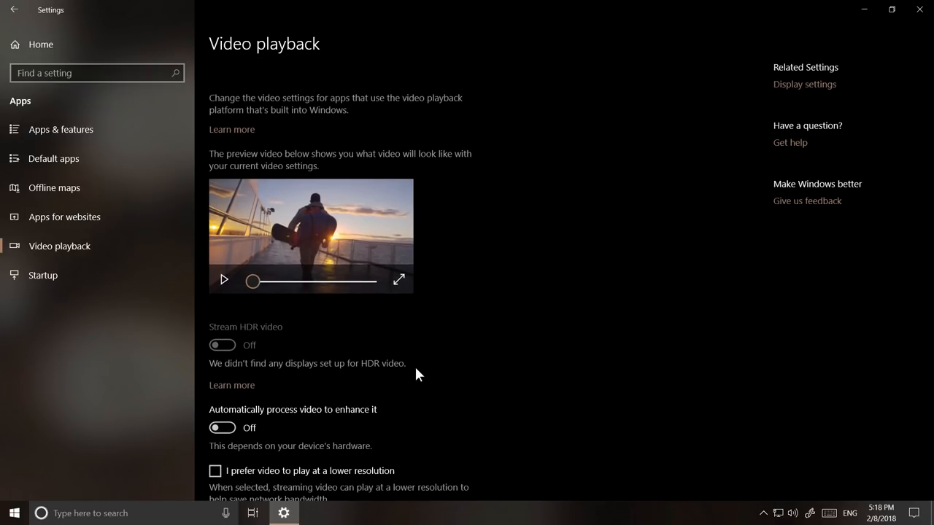
{"action": "left_click", "coordinate": [18, 10]}
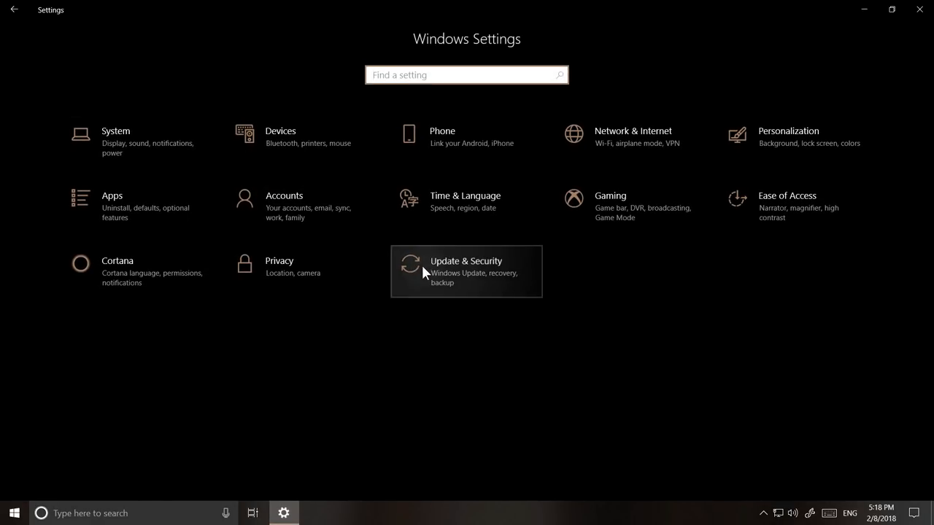
Step: View Windows Security under Update & Security, then leave the page
{"action": "left_click", "coordinate": [466, 270]}
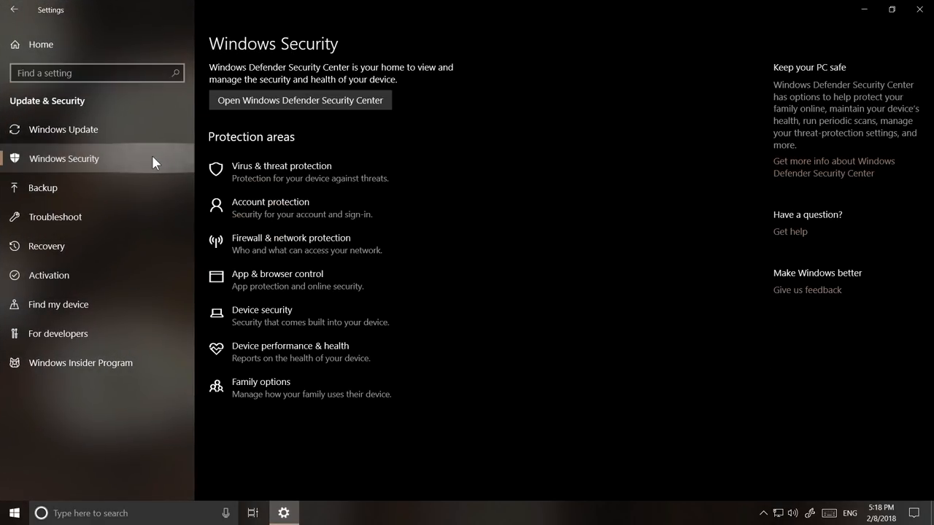
{"action": "mouse_move", "coordinate": [262, 422]}
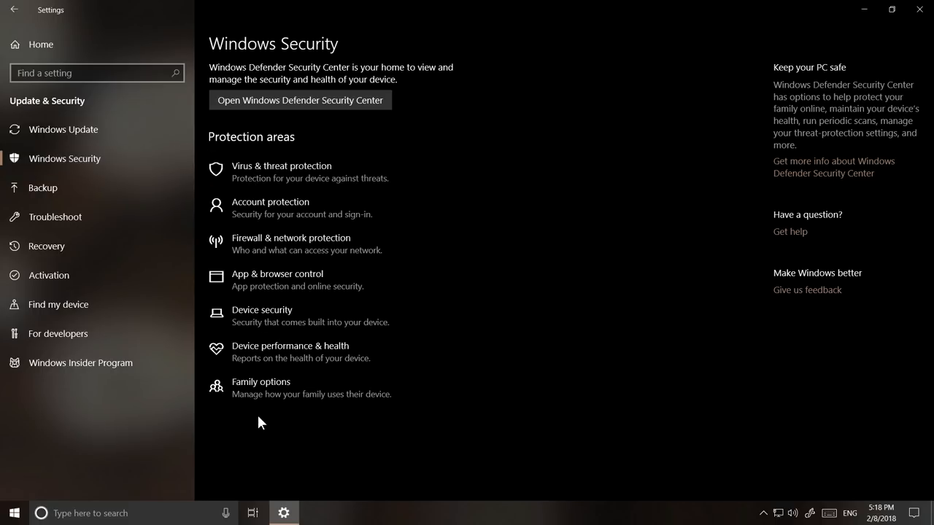
{"action": "left_click", "coordinate": [8, 8]}
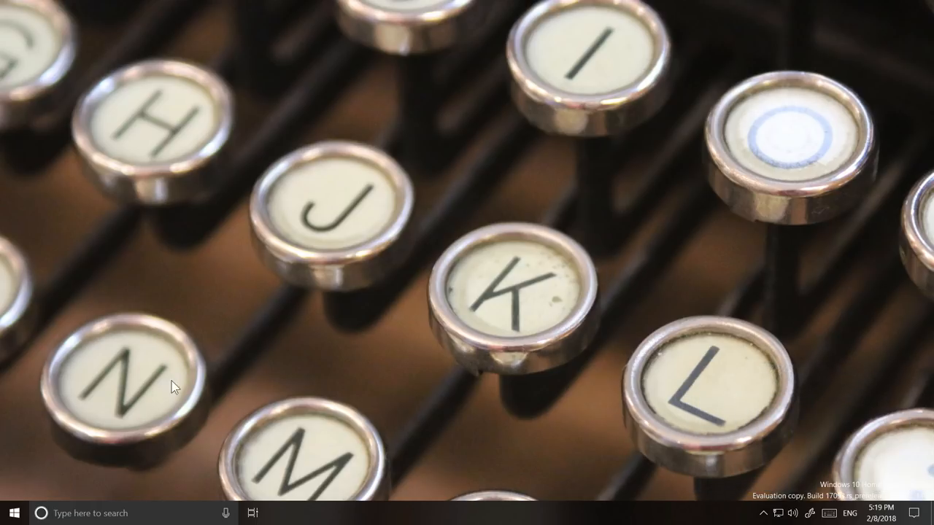
{"action": "left_click", "coordinate": [12, 514]}
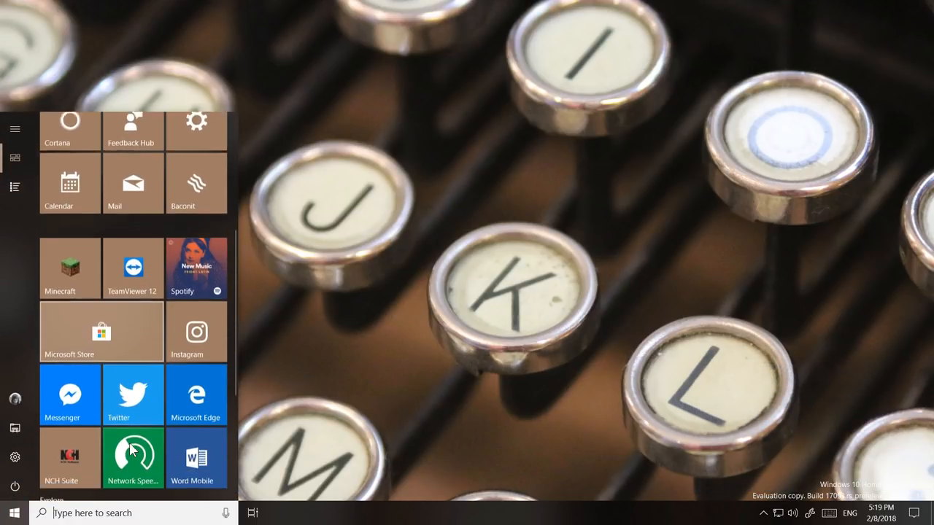
{"action": "left_click", "coordinate": [195, 394]}
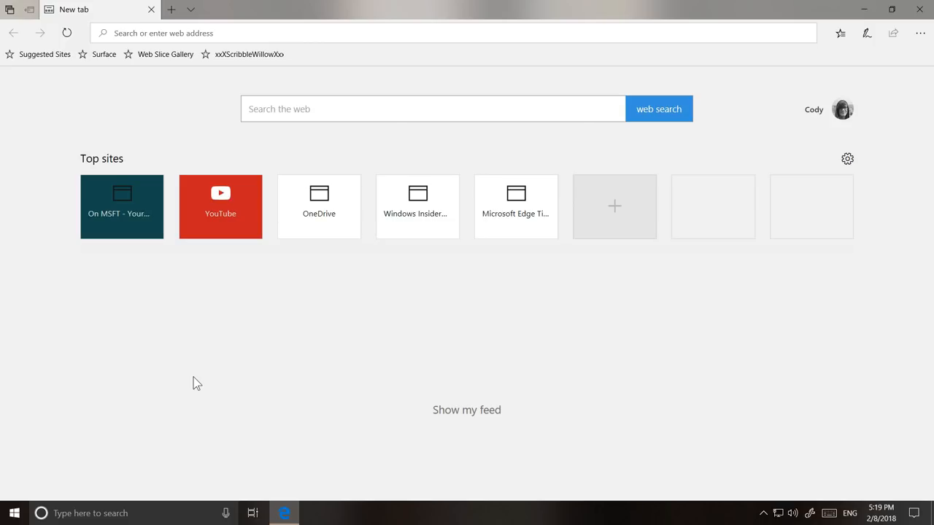
{"action": "mouse_move", "coordinate": [203, 280]}
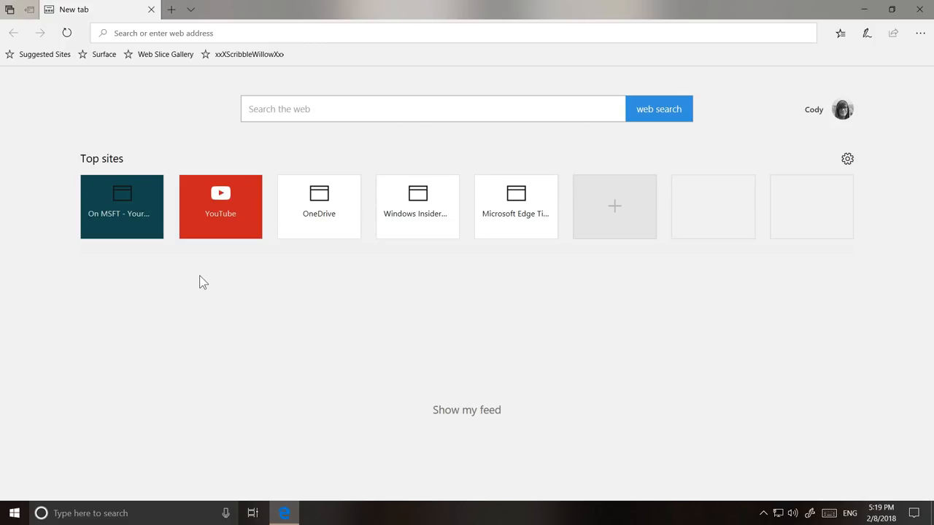
{"action": "mouse_move", "coordinate": [274, 155]}
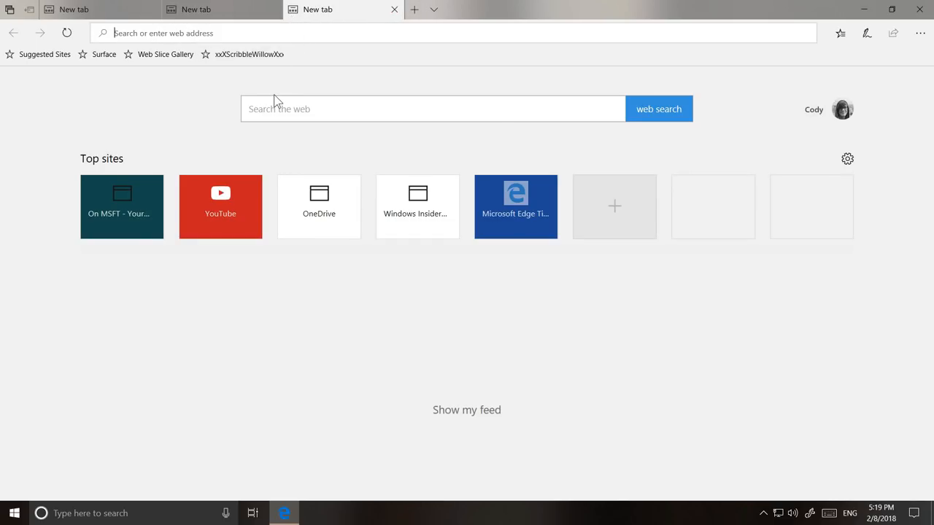
{"action": "key", "text": "F11"}
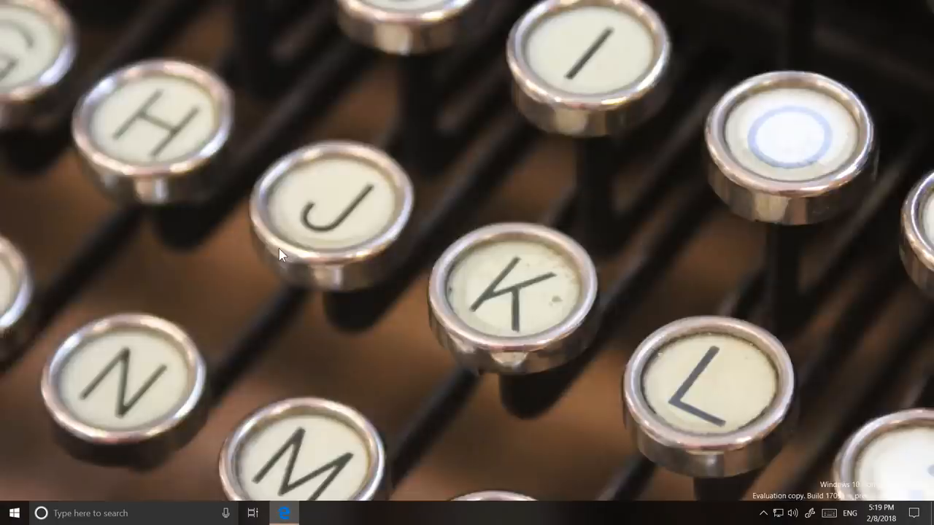
{"action": "left_click", "coordinate": [284, 514]}
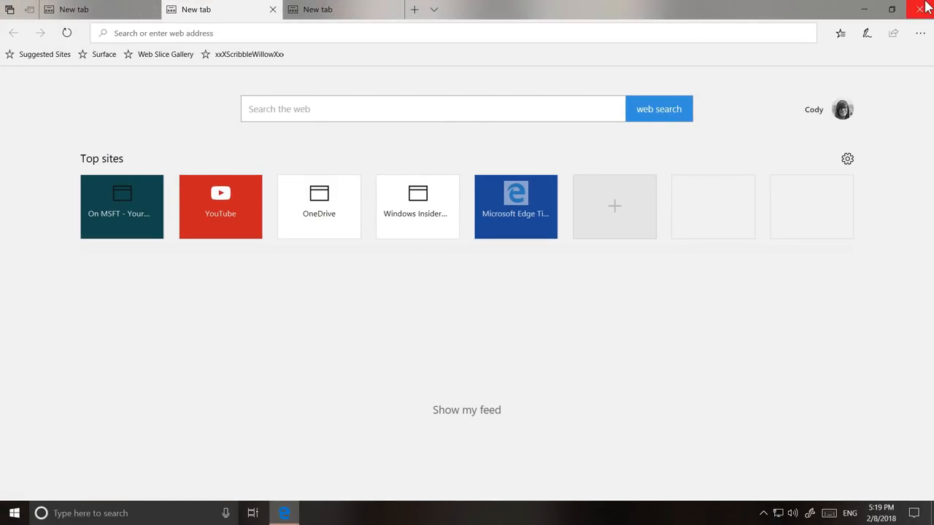
{"action": "left_click", "coordinate": [922, 9]}
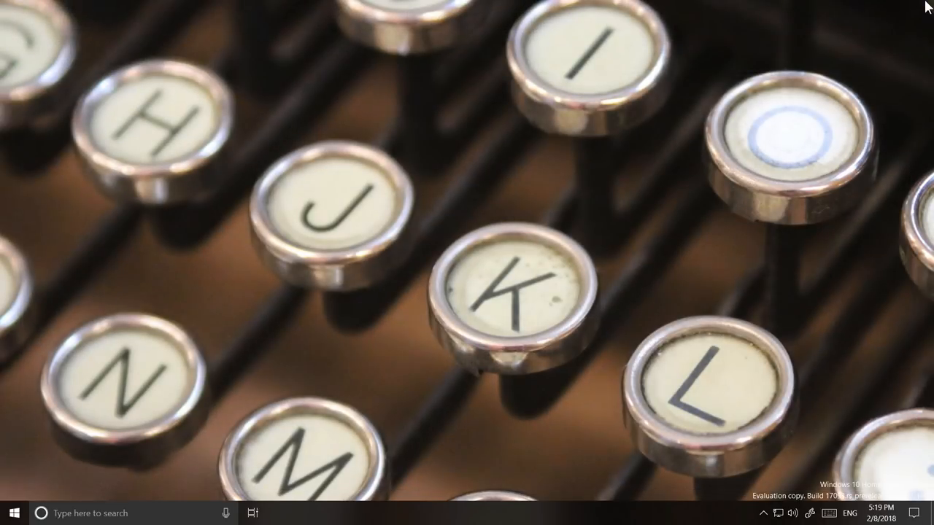
{"action": "left_click", "coordinate": [12, 514]}
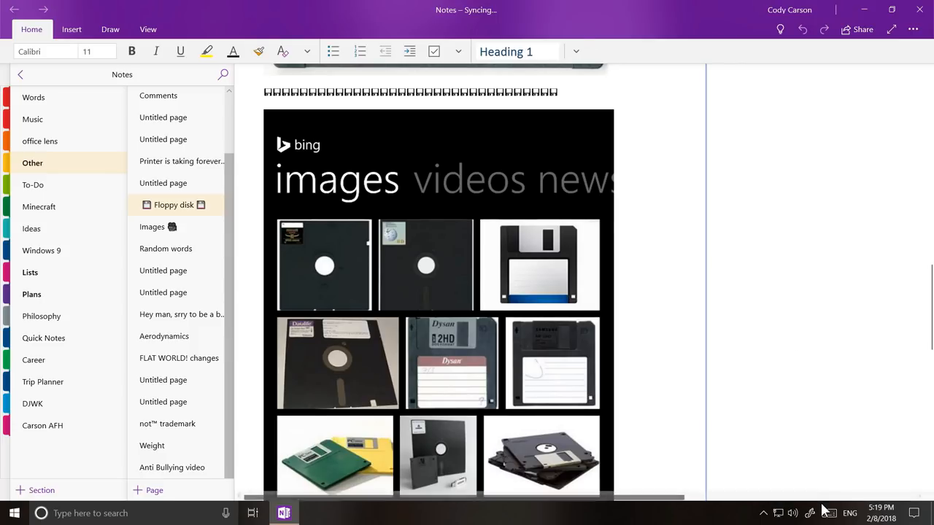
Step: Use the touch keyboard to type 'kurz vorbei' into the OneNote page
{"action": "left_click", "coordinate": [826, 511]}
{"action": "type", "text": "Etwas später nochmal"}
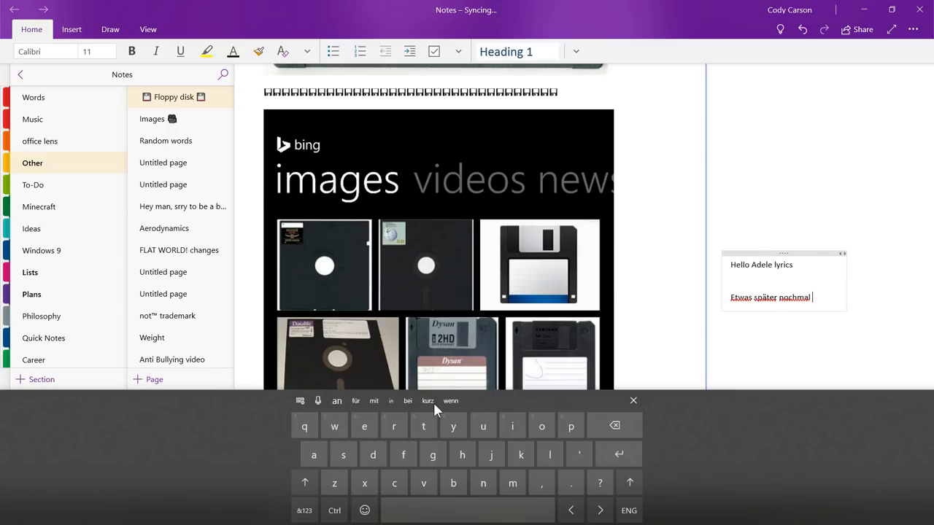
{"action": "type", "text": "kurz vorbei"}
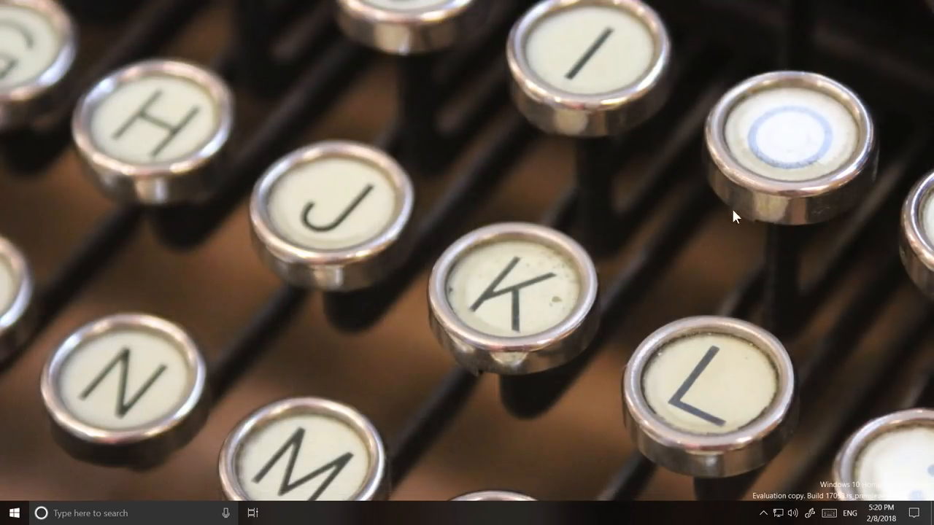
{"action": "mouse_move", "coordinate": [688, 381]}
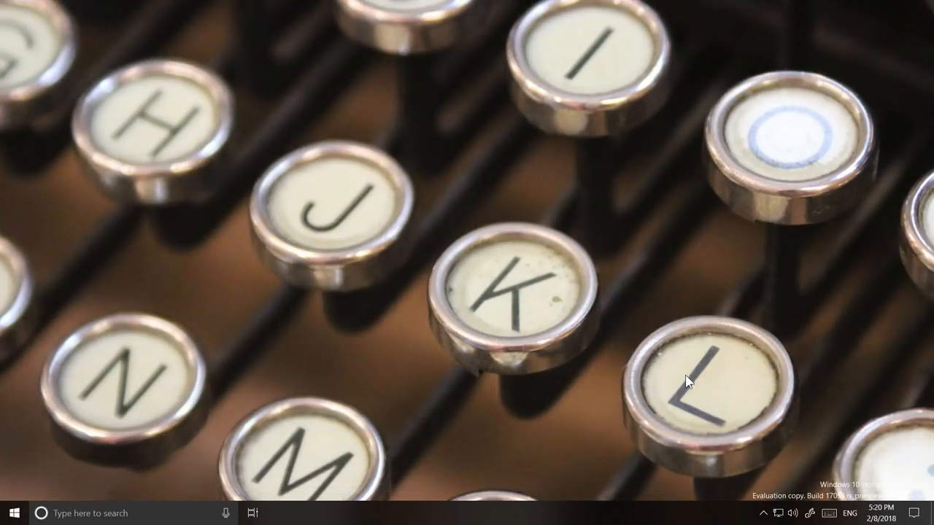
{"action": "mouse_move", "coordinate": [95, 76]}
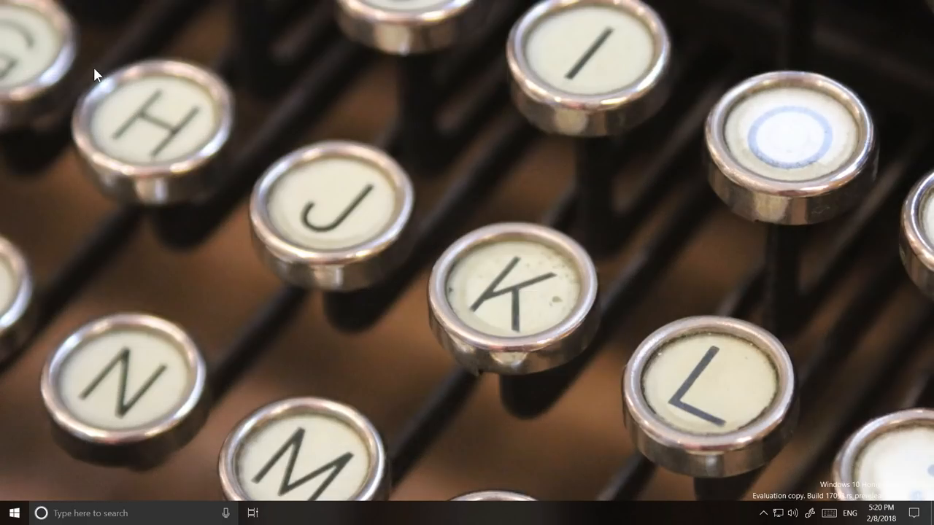